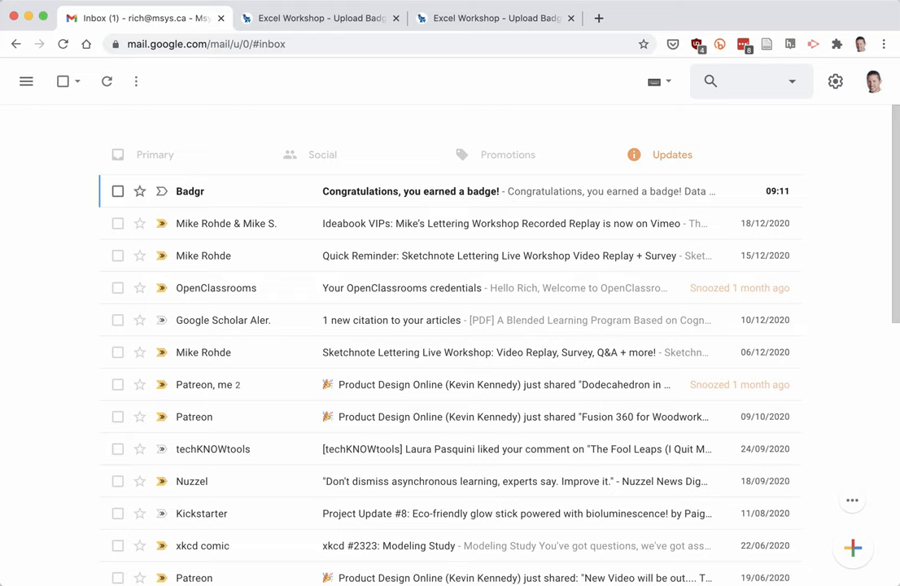
mouse_move(377, 286)
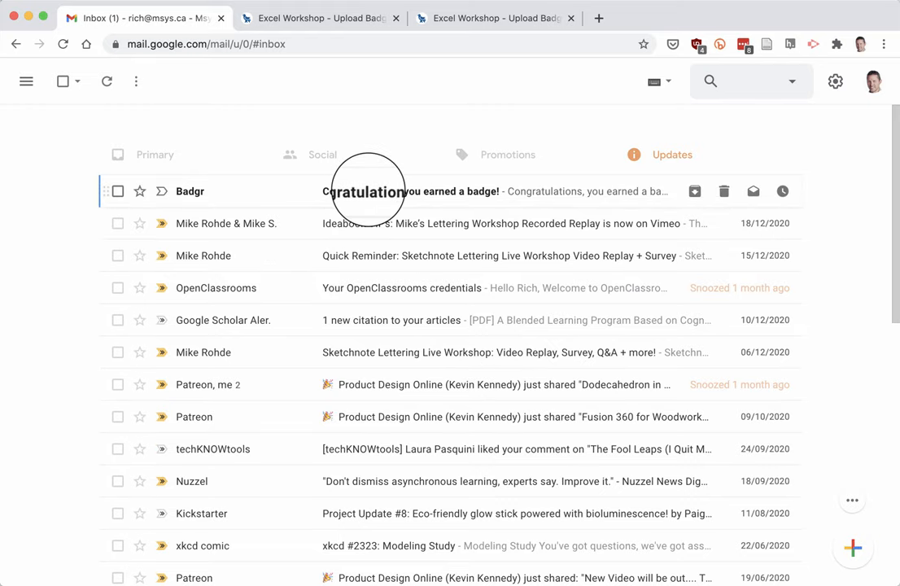
mouse_move(388, 195)
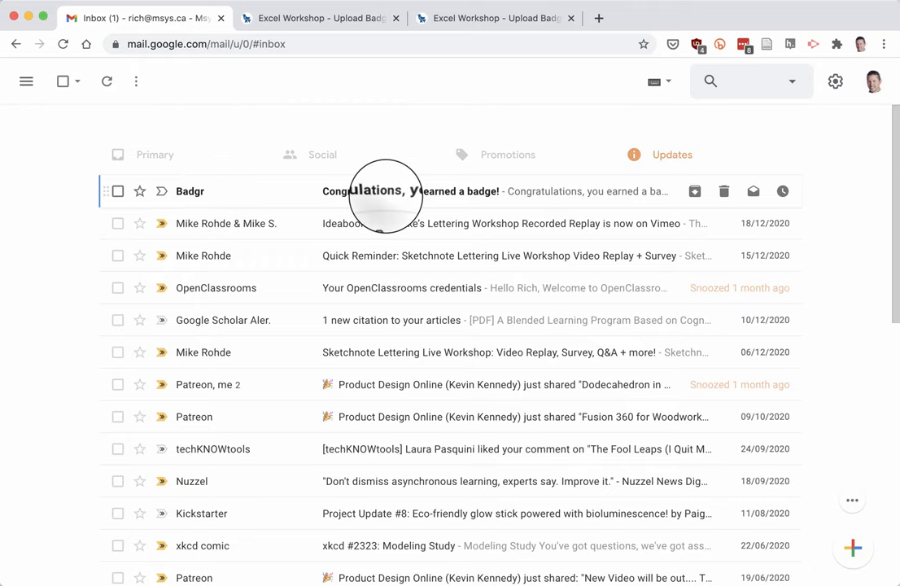
Open the Badgr 'Congratulations, you earned a badge!' email and follow its Download link
left_click(423, 190)
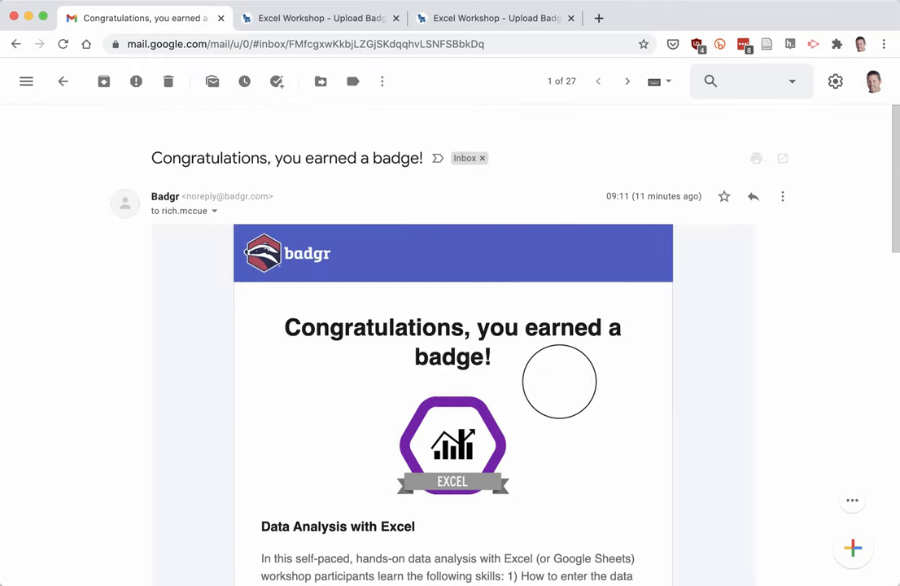
scroll("down", 3)
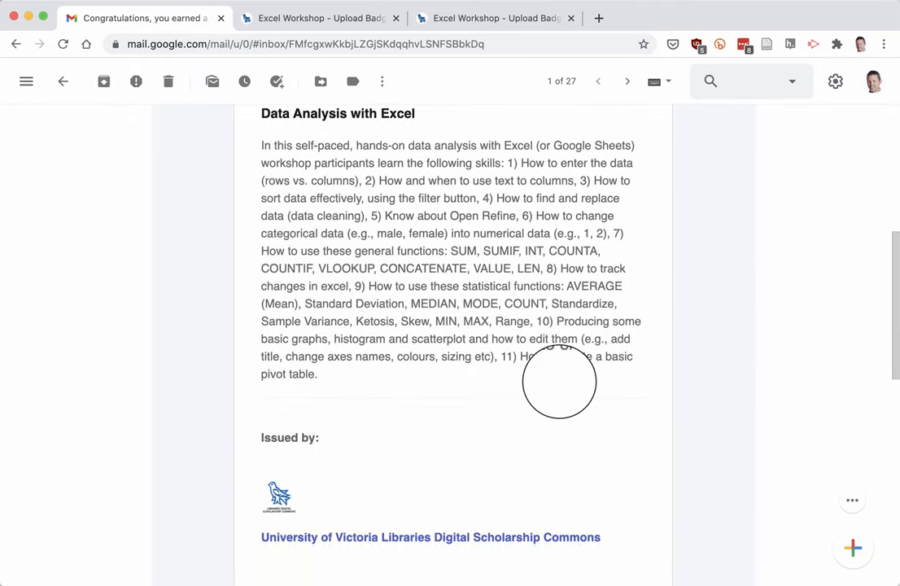
scroll("down", 3)
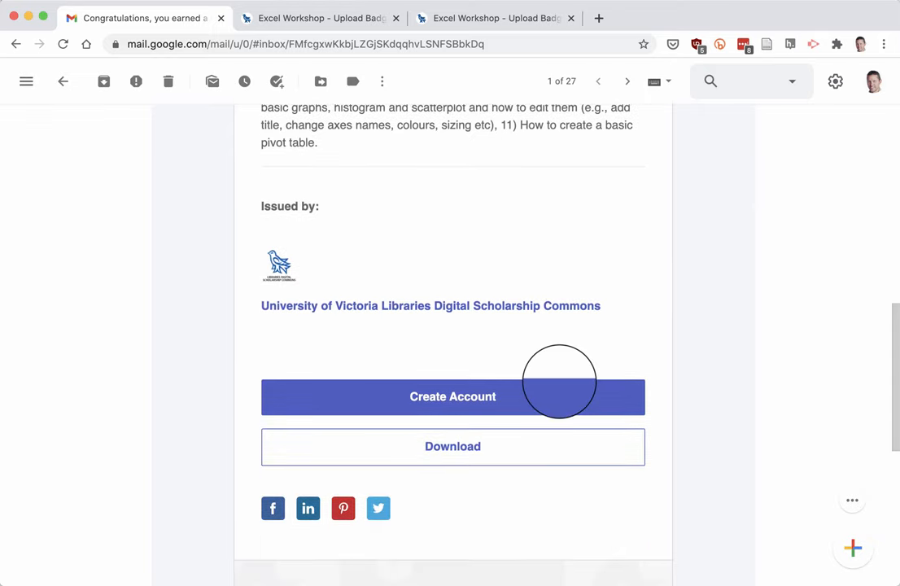
mouse_move(483, 371)
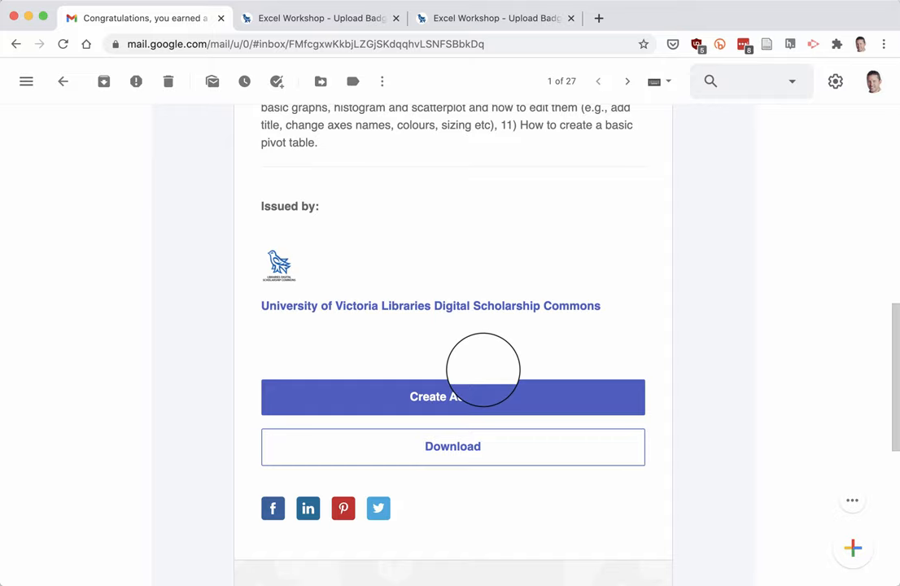
mouse_move(445, 446)
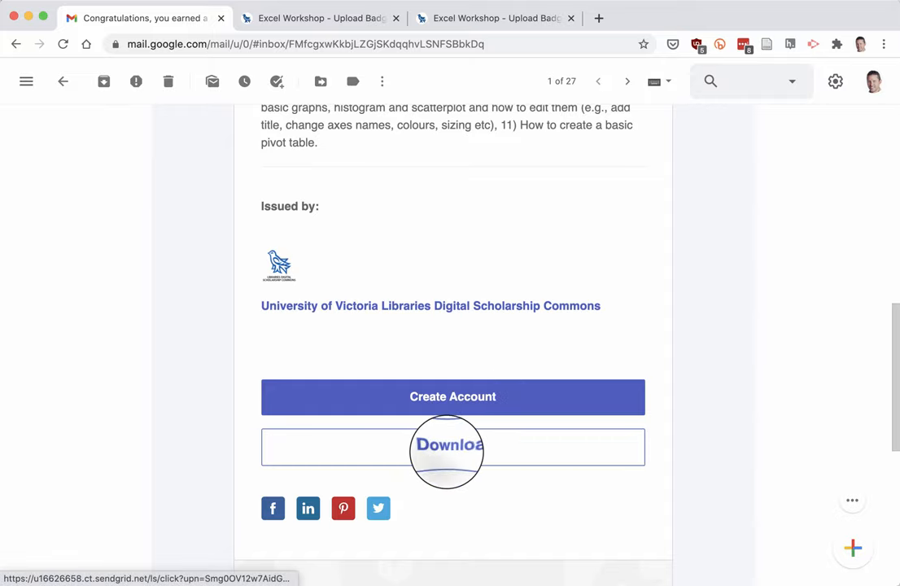
left_click(452, 446)
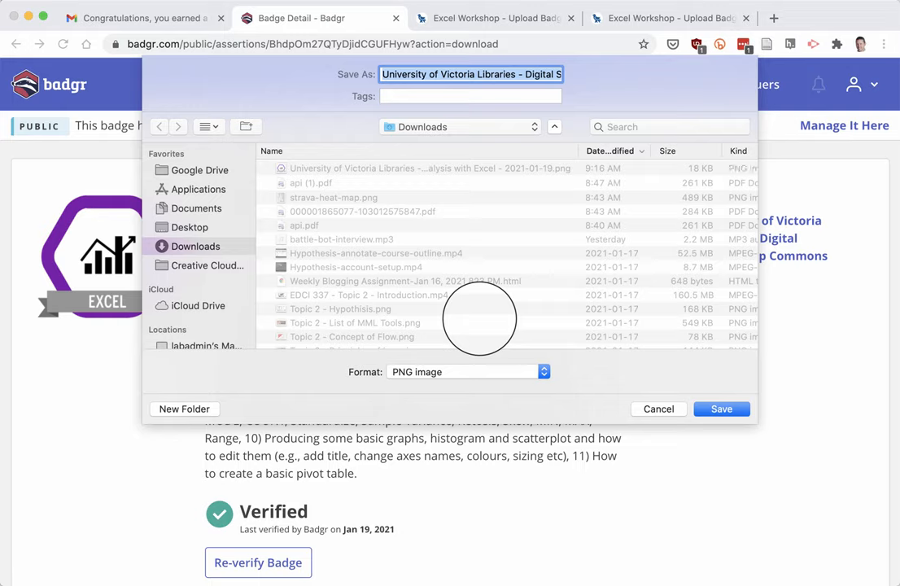
mouse_move(452, 247)
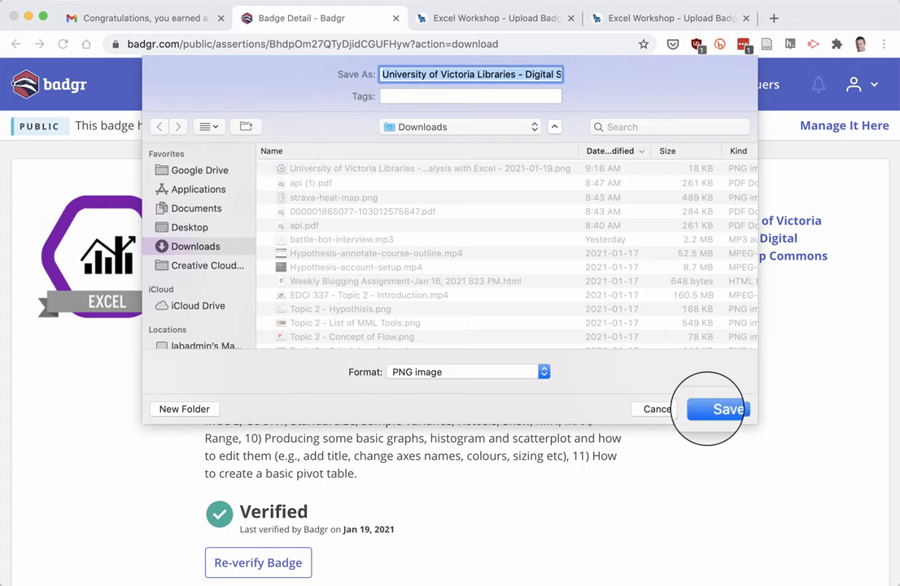
Save the Data Analysis with Excel badge image as a PNG in Downloads
left_click(723, 408)
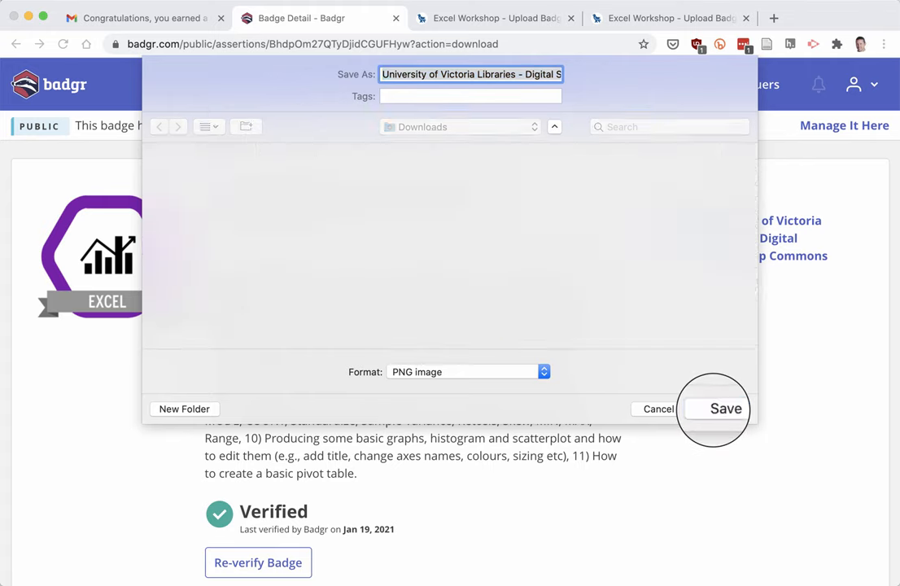
left_click(725, 408)
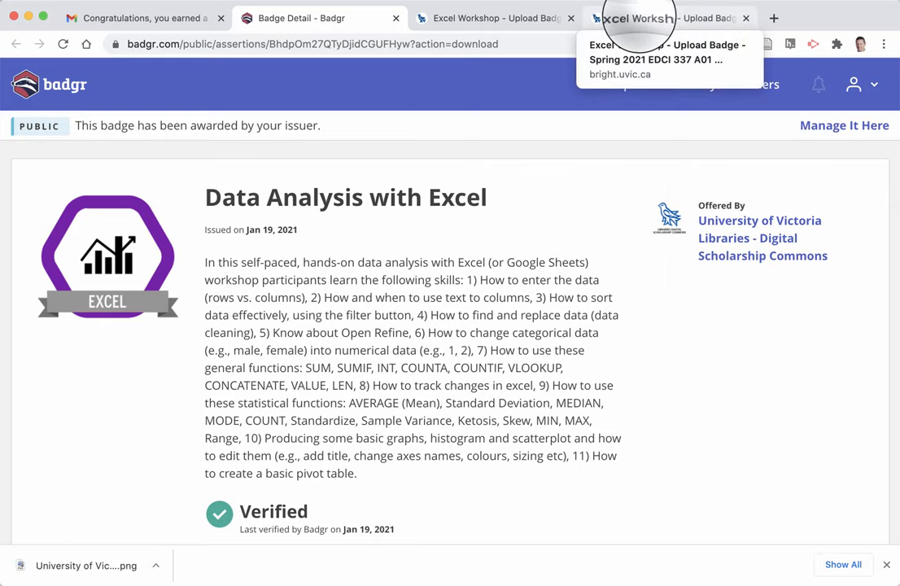
Start adding a file to the Excel Workshop - Upload Badge assignment in Brightspace
left_click(667, 18)
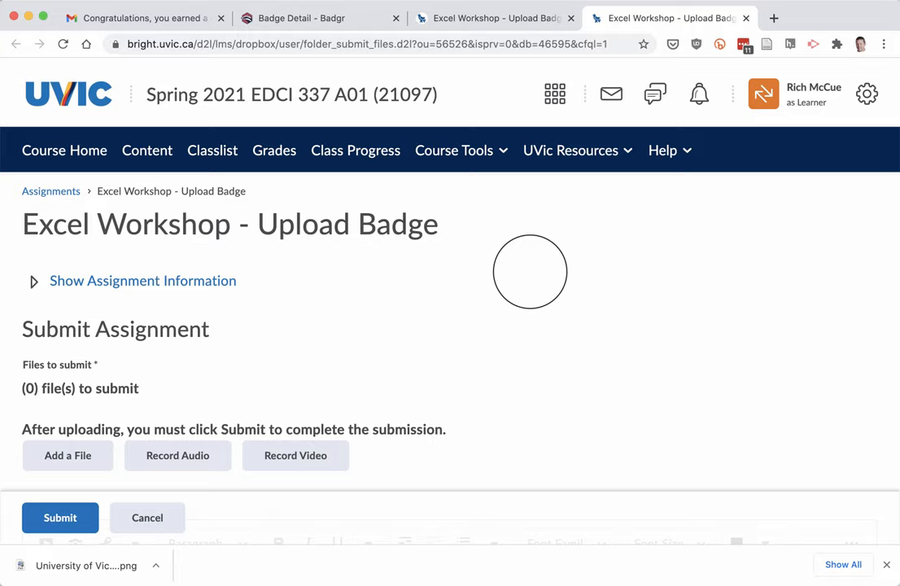
scroll("down", 3)
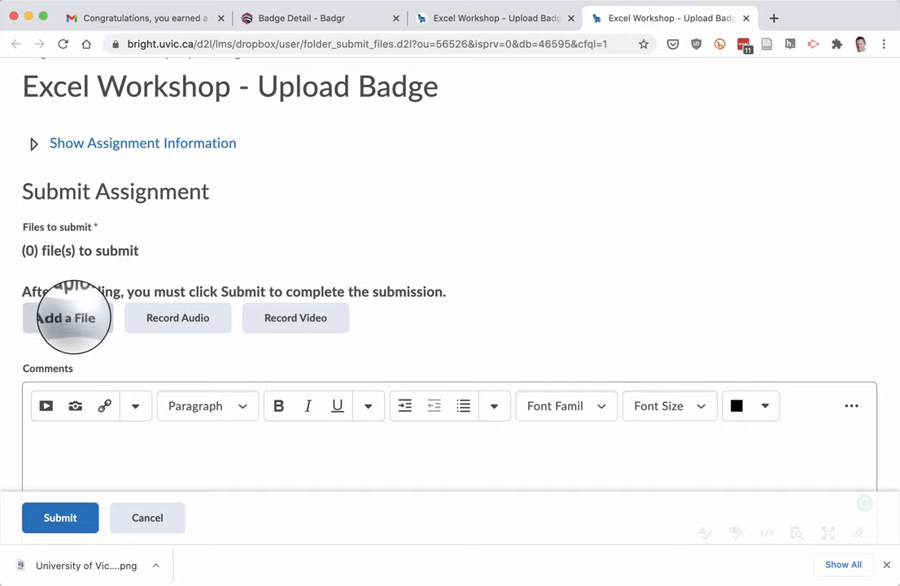
left_click(68, 318)
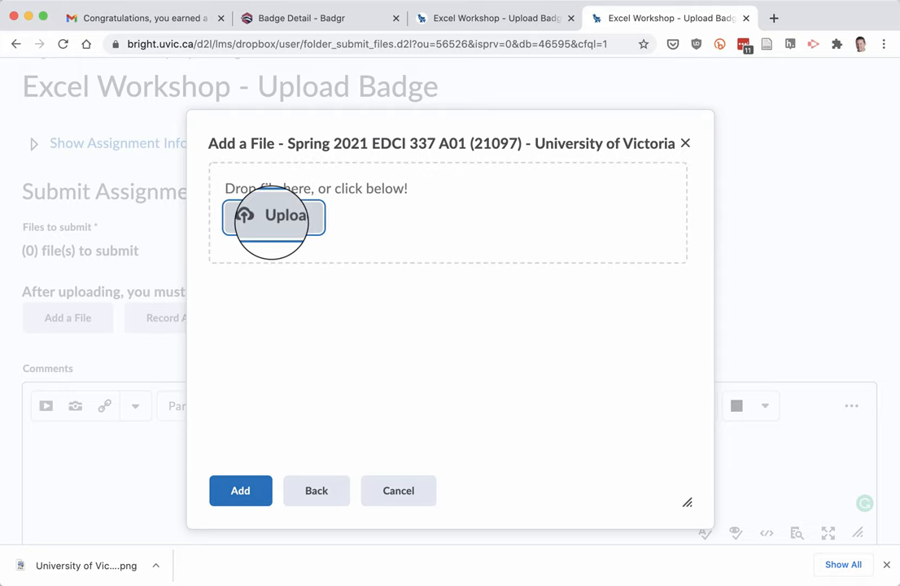
Upload the badge PNG from Downloads and add it to the assignment submission
left_click(273, 215)
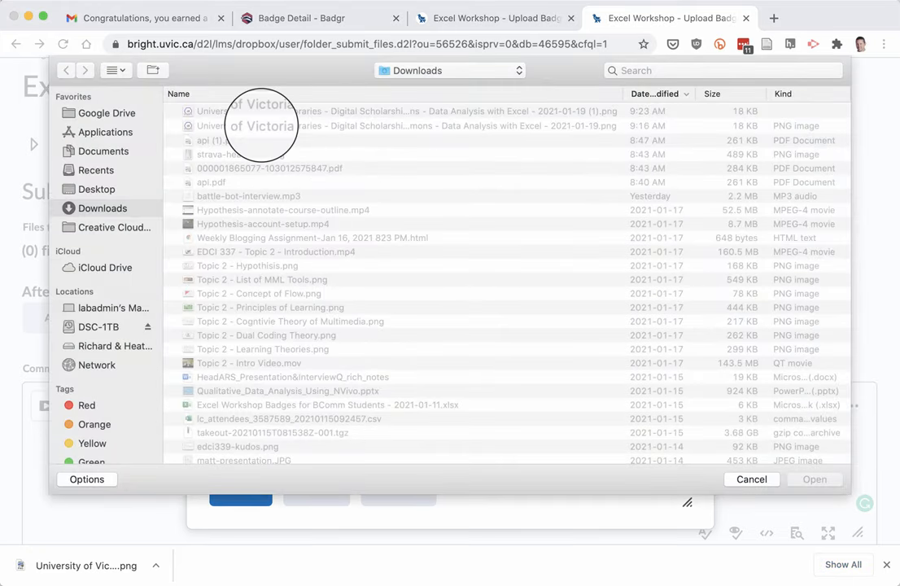
left_click(407, 126)
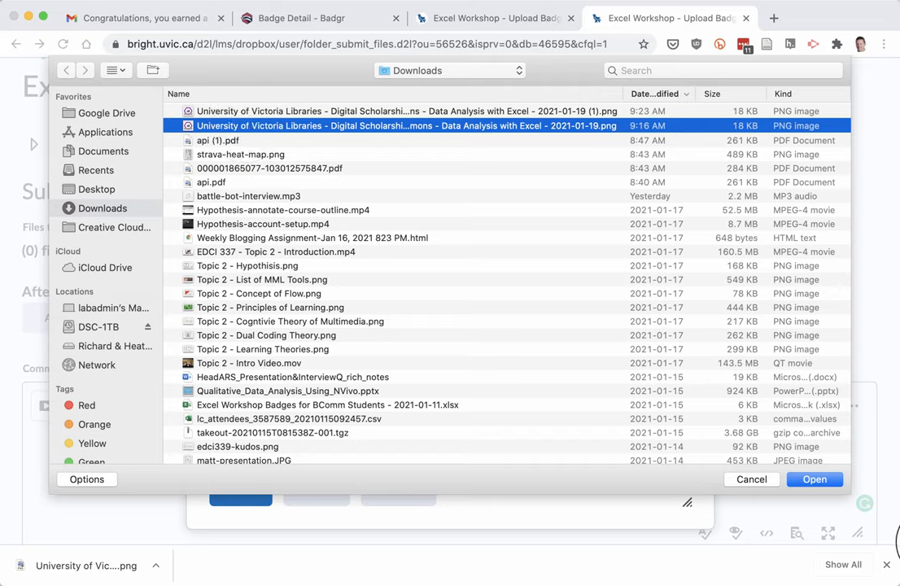
left_click(813, 478)
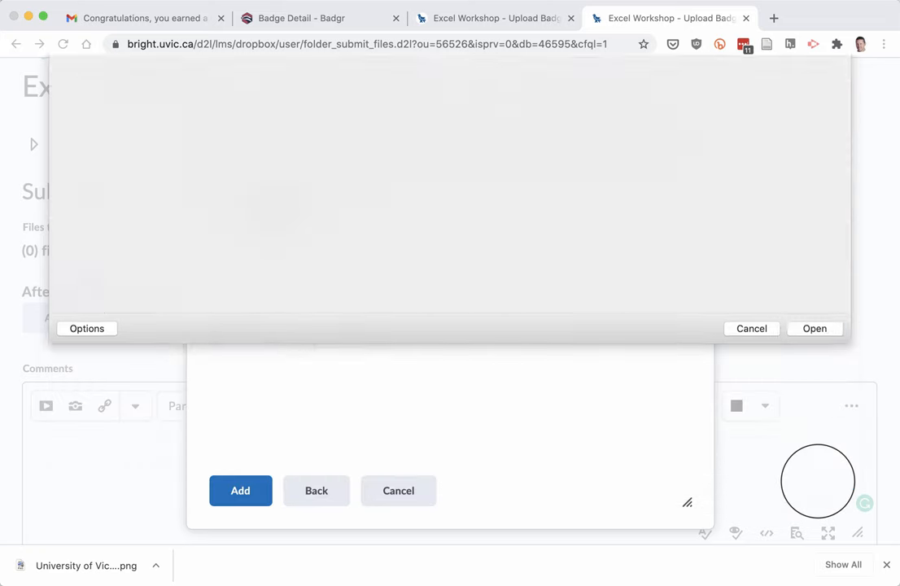
left_click(813, 329)
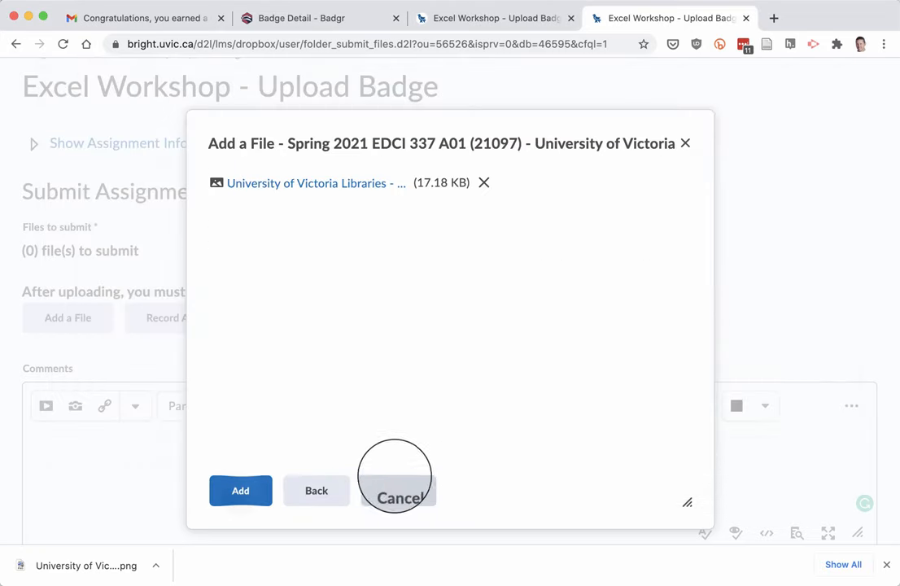
left_click(240, 490)
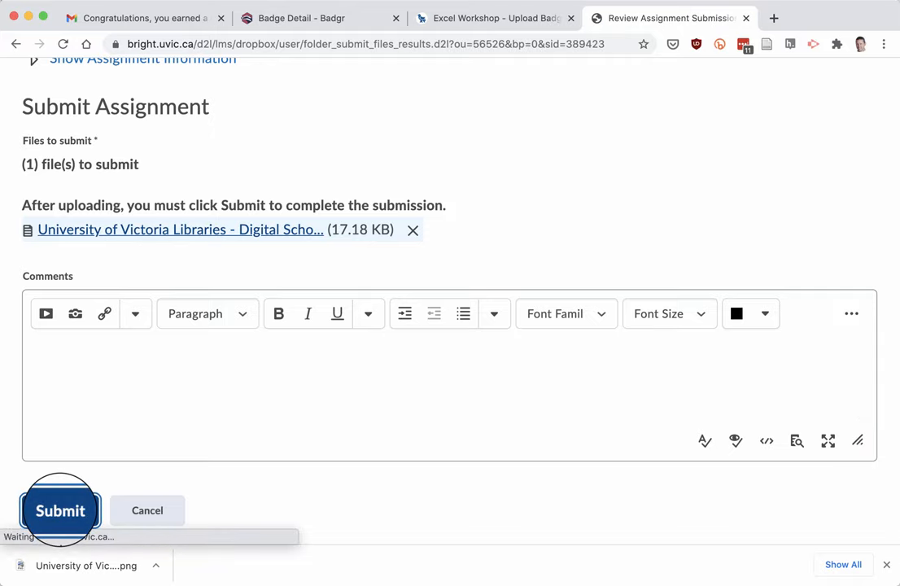
Submit the assignment so Brightspace reports File submission successful
left_click(59, 511)
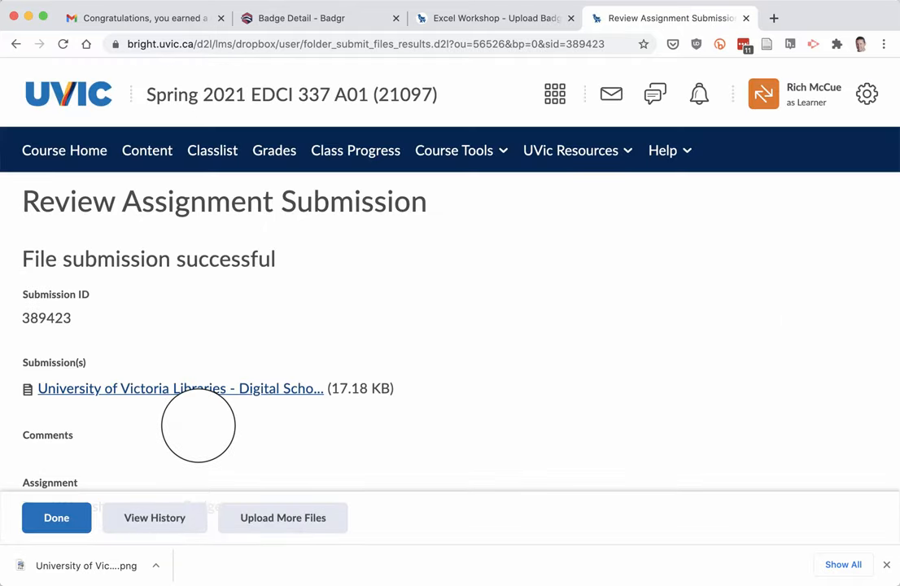